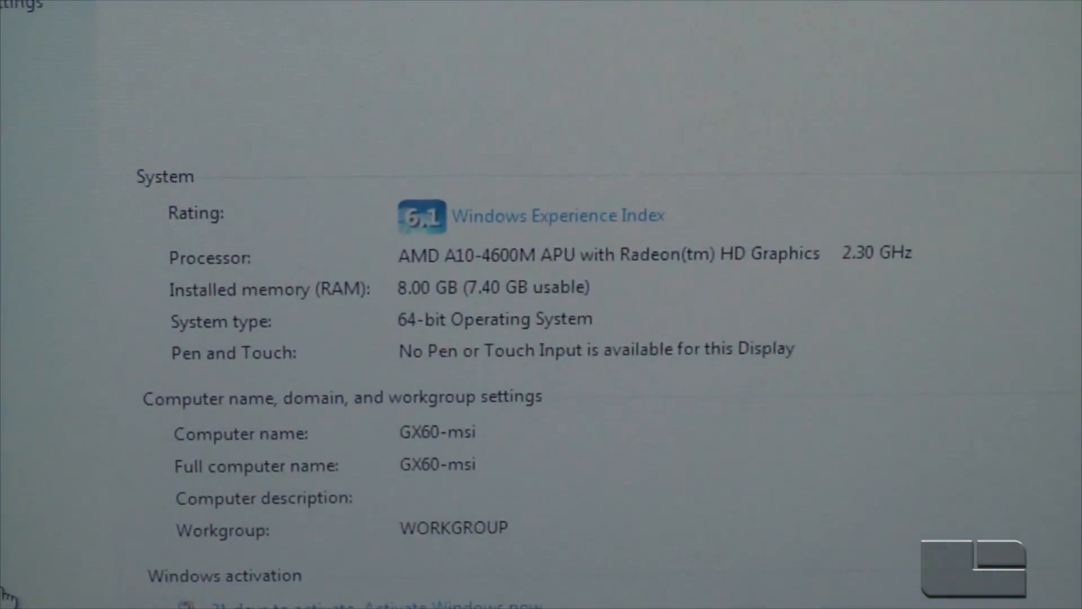
{"action": "scroll", "scroll_direction": "down", "scroll_amount": 3}
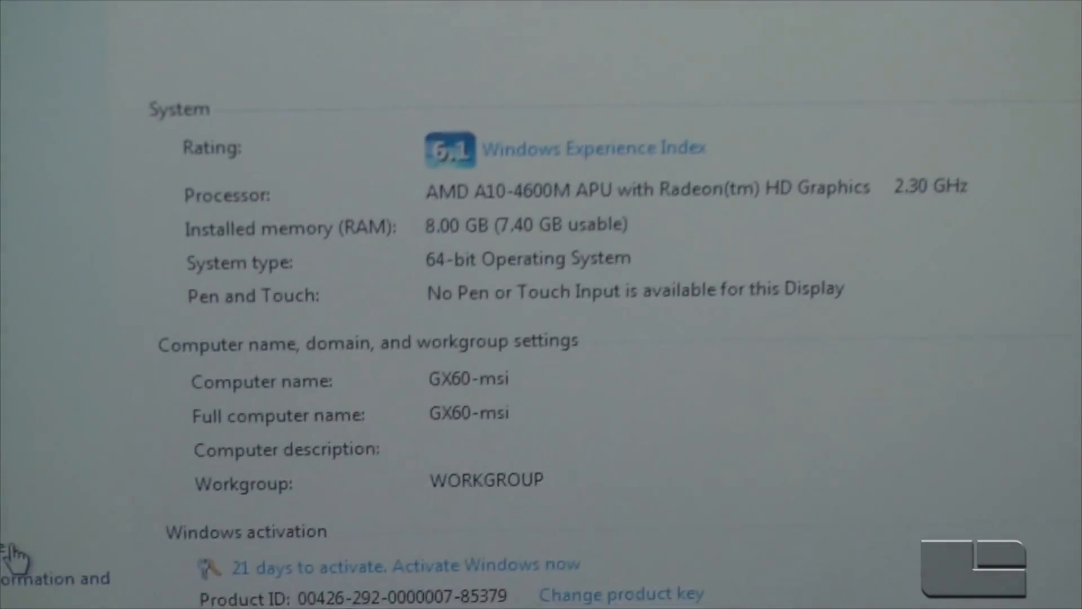